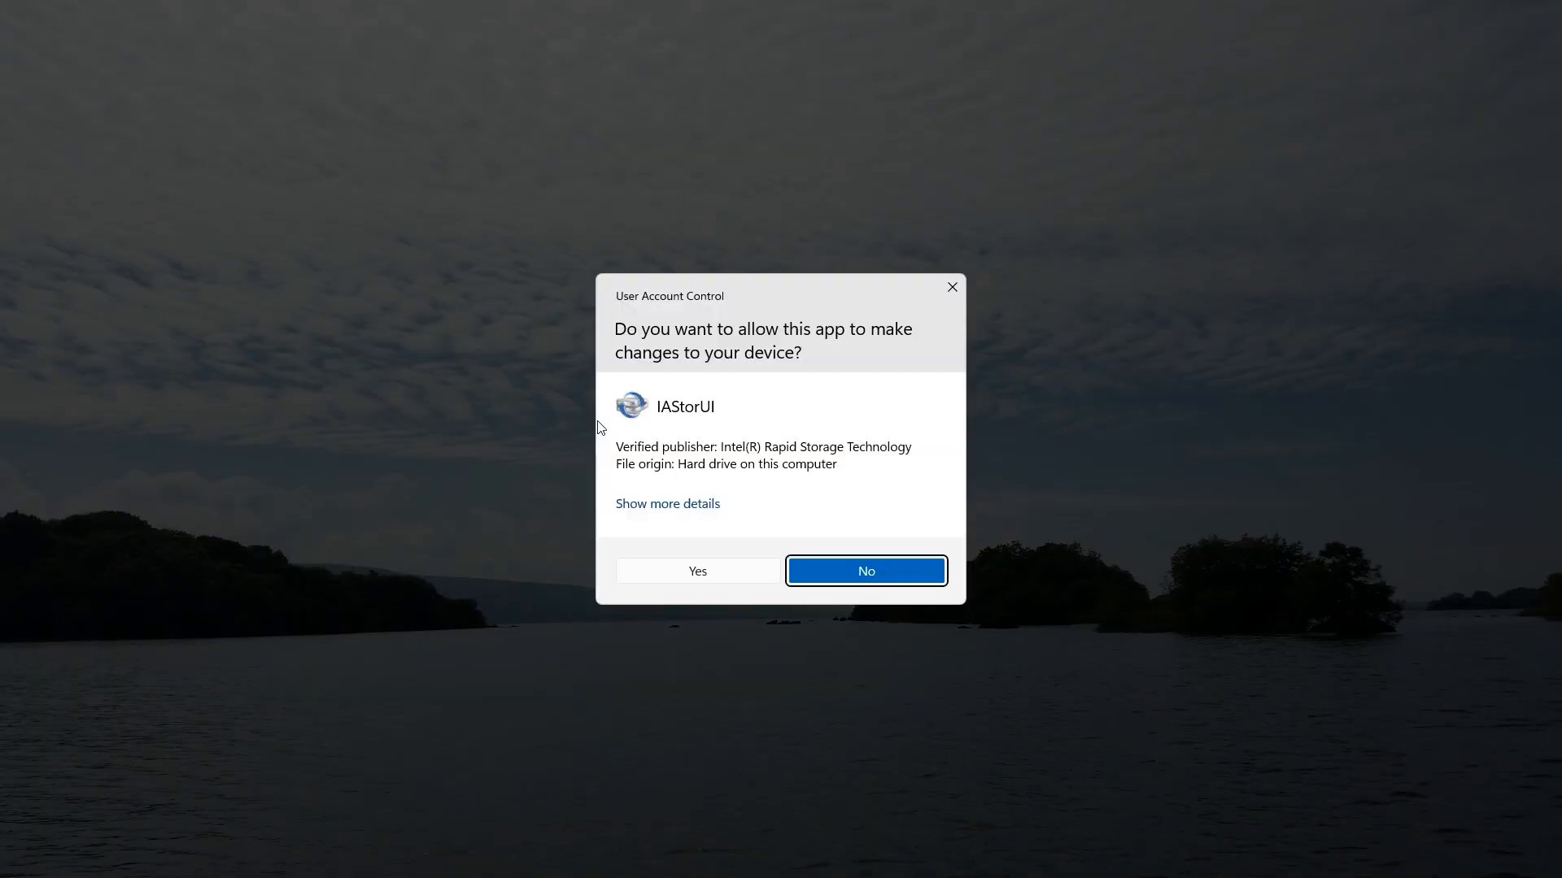
Approve the User Account Control prompt so Intel Rapid Storage Technology launches
left_click(864, 571)
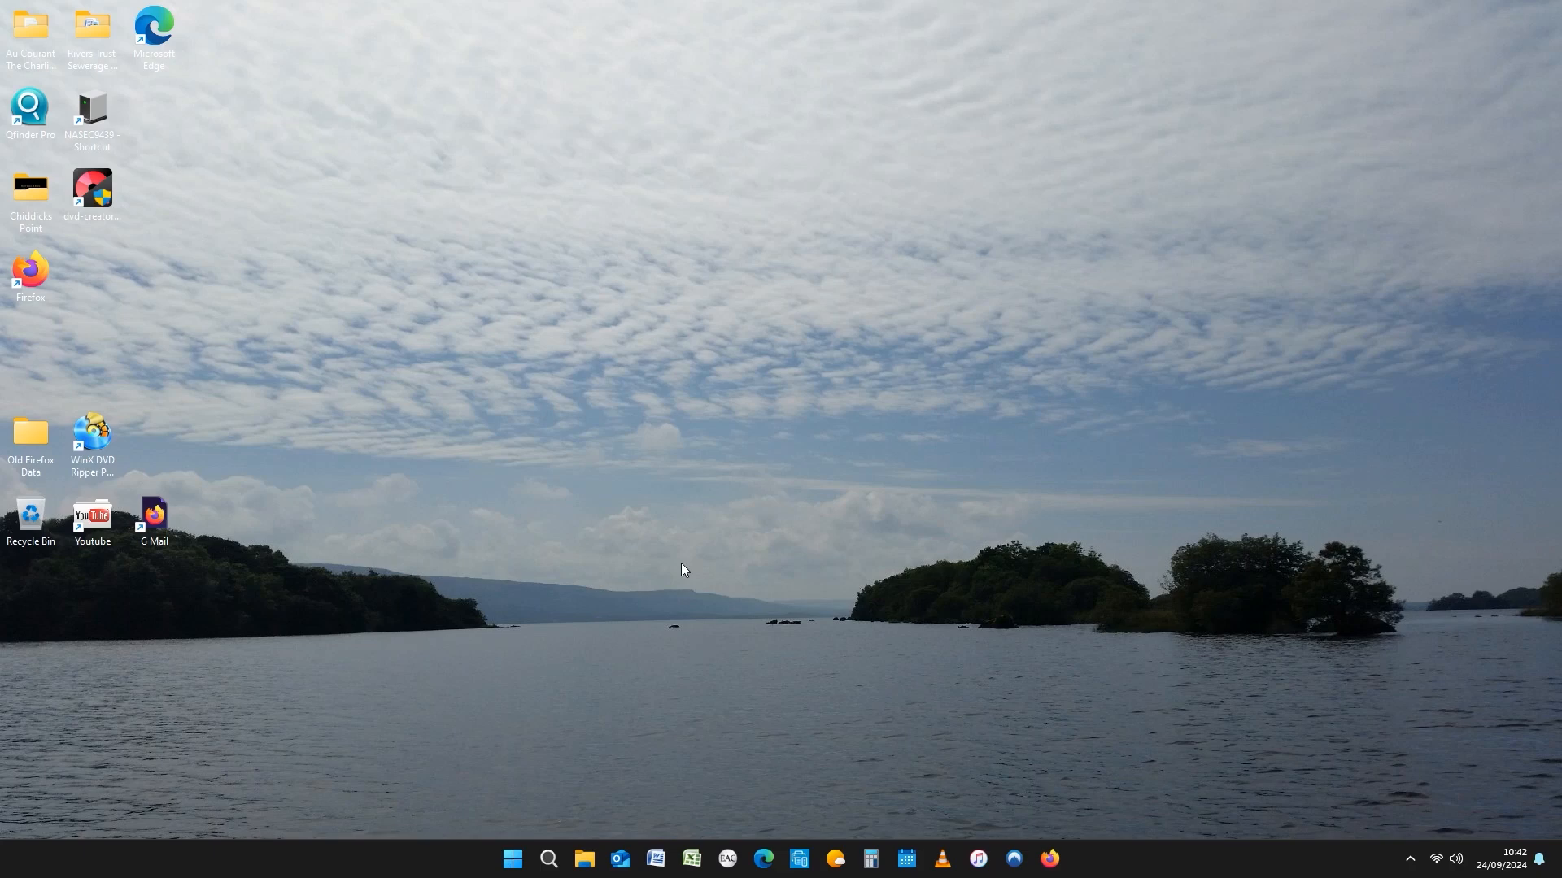
left_click(1067, 858)
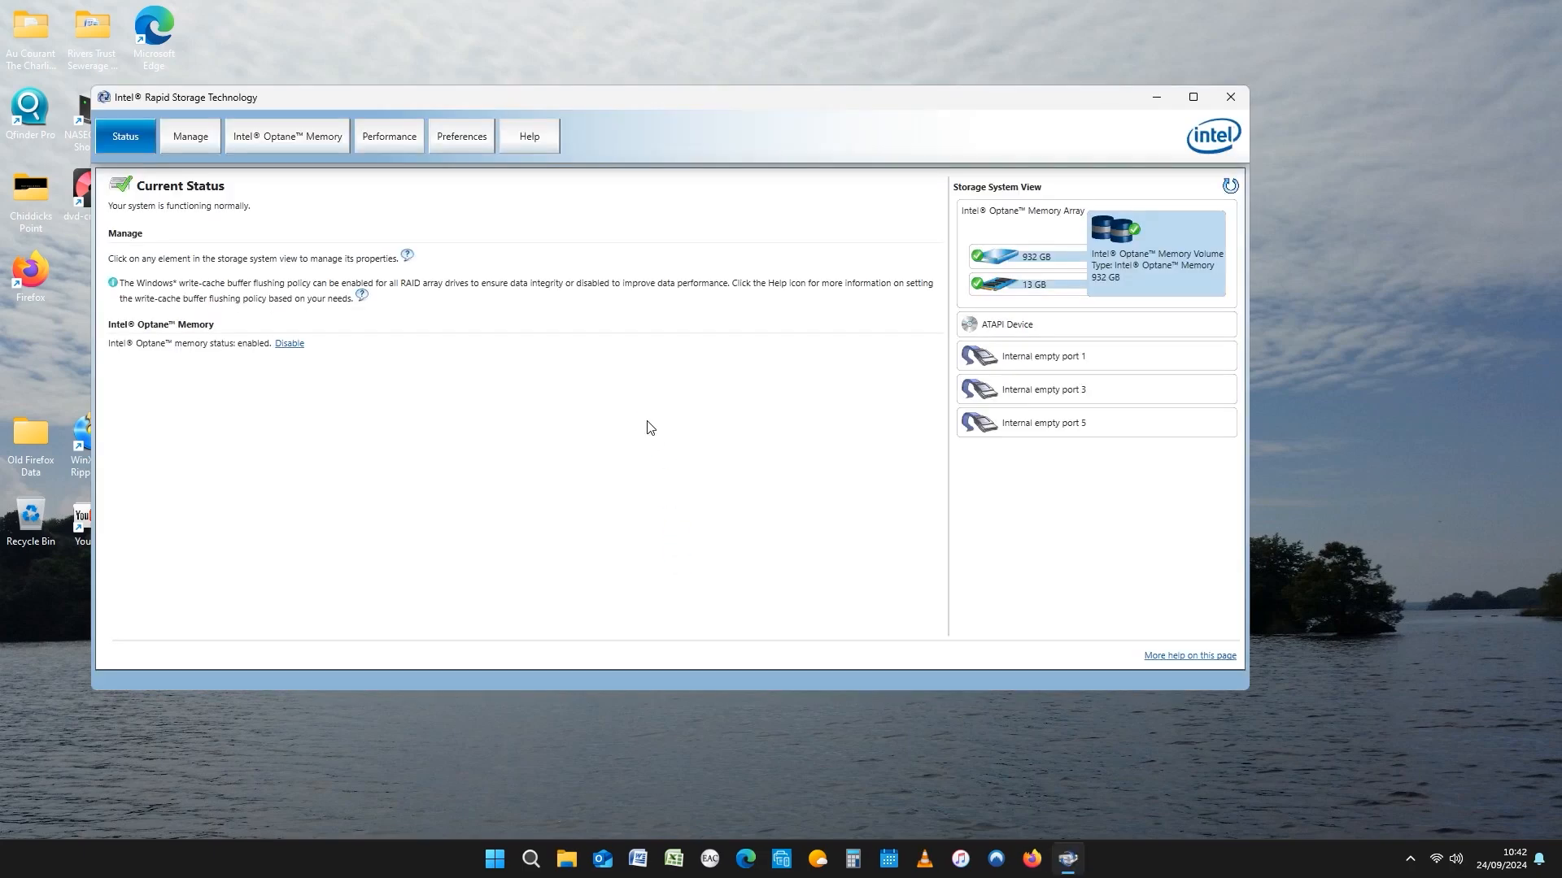
mouse_move(363, 379)
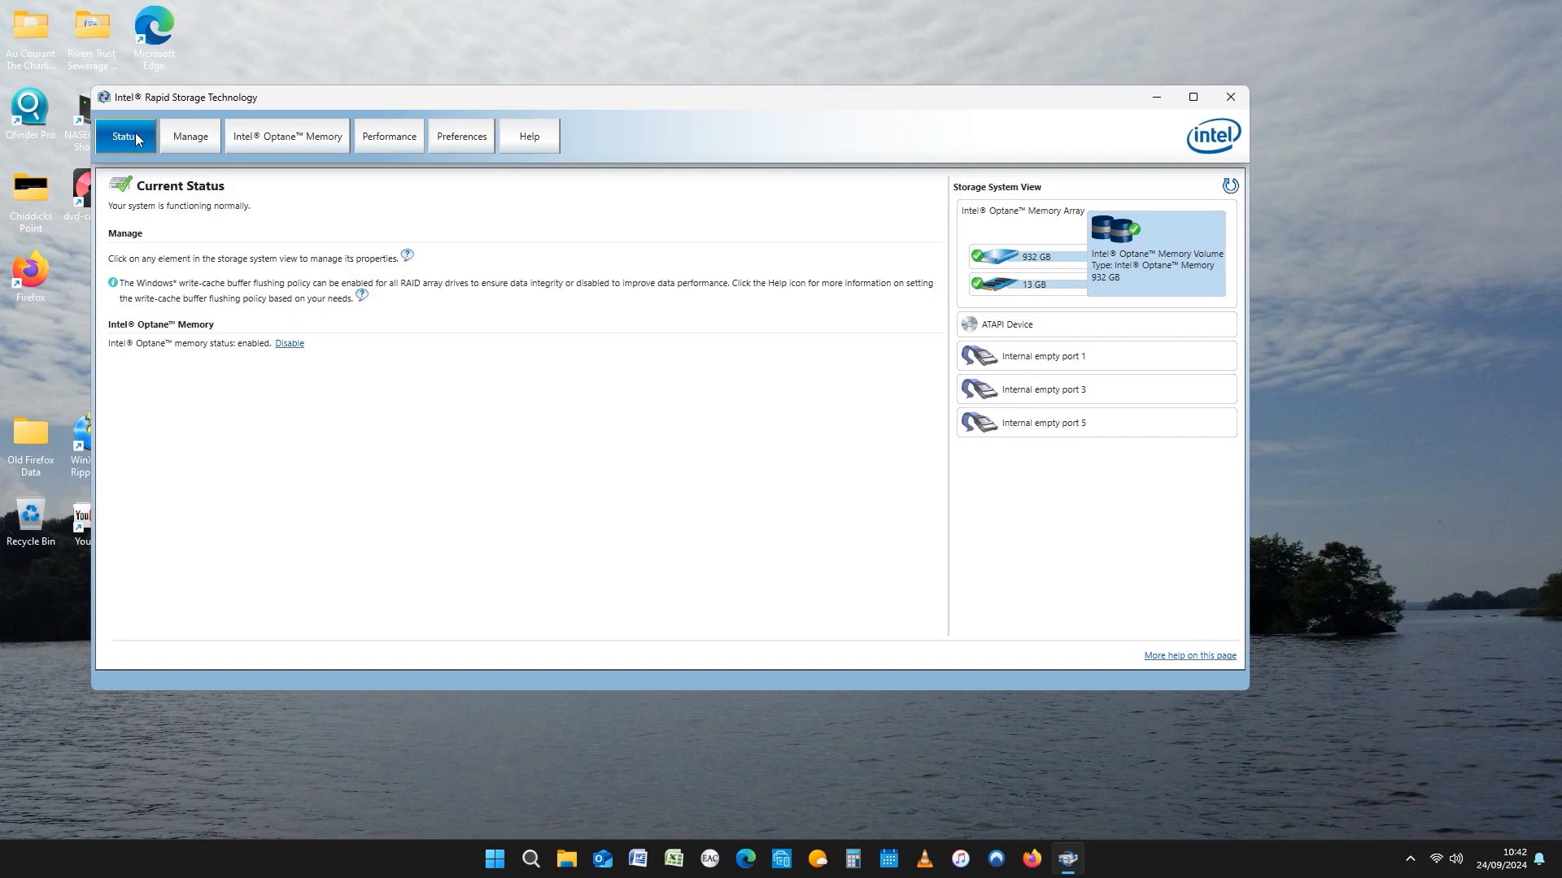
mouse_move(198, 215)
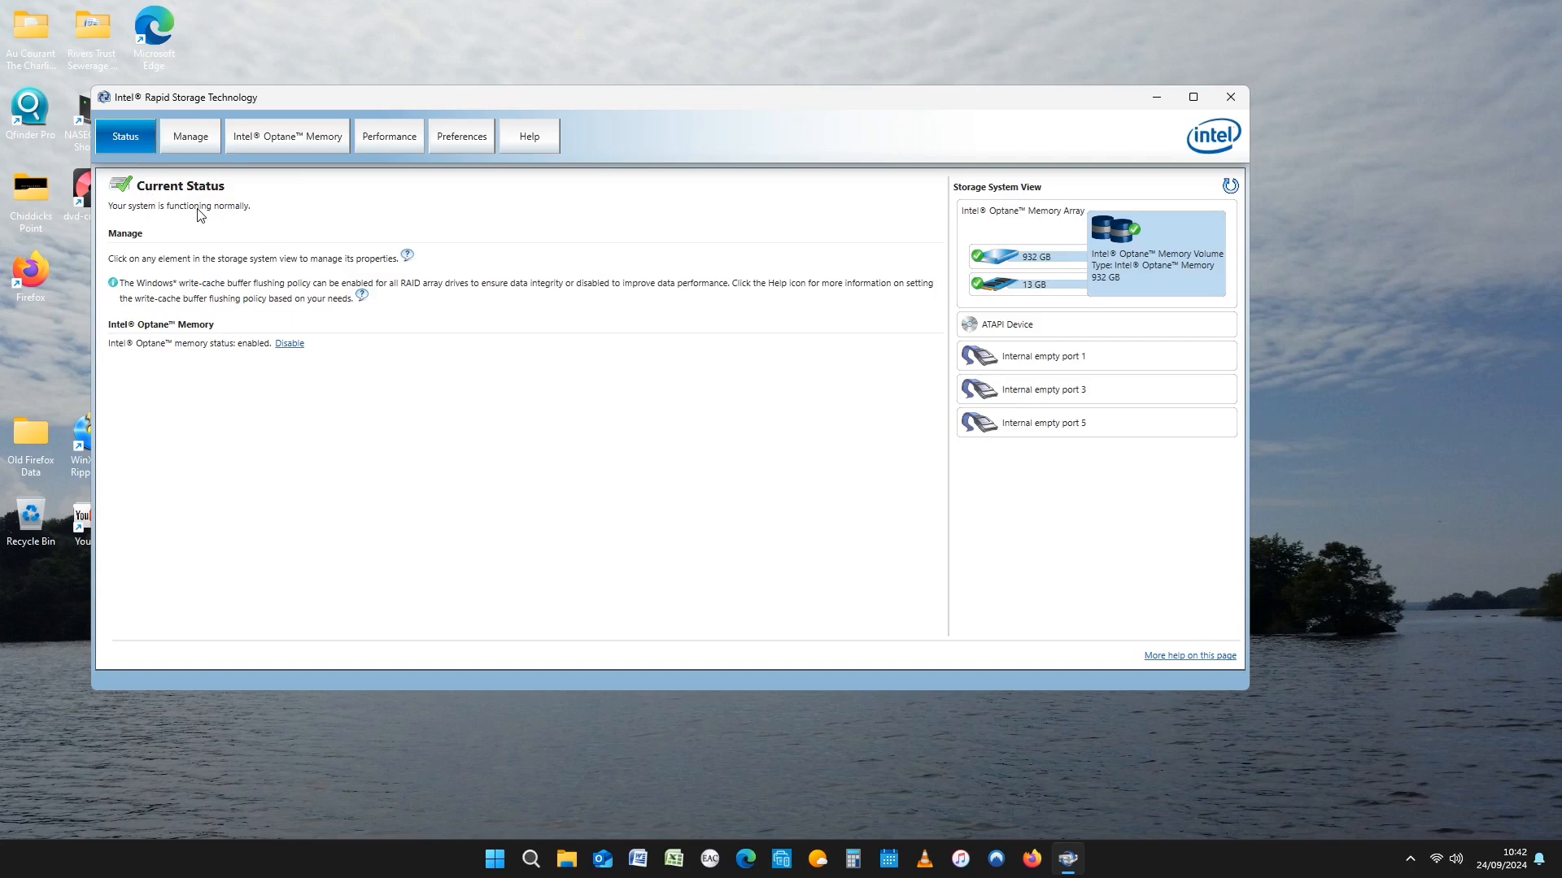
mouse_move(261, 176)
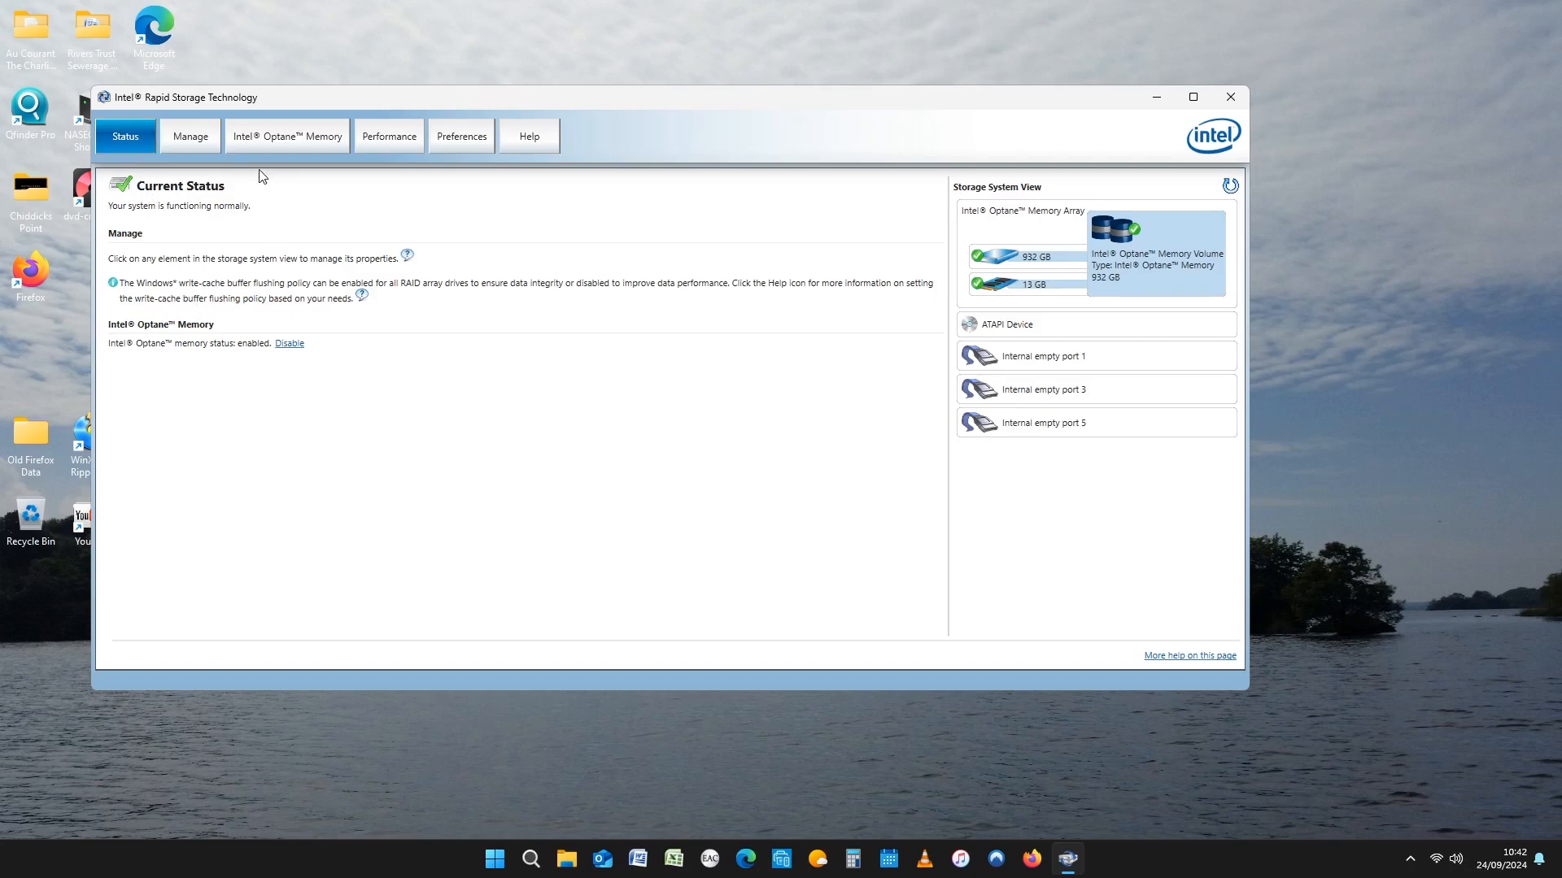
Show the Intel Optane Memory page reporting Optane memory enabled
left_click(286, 135)
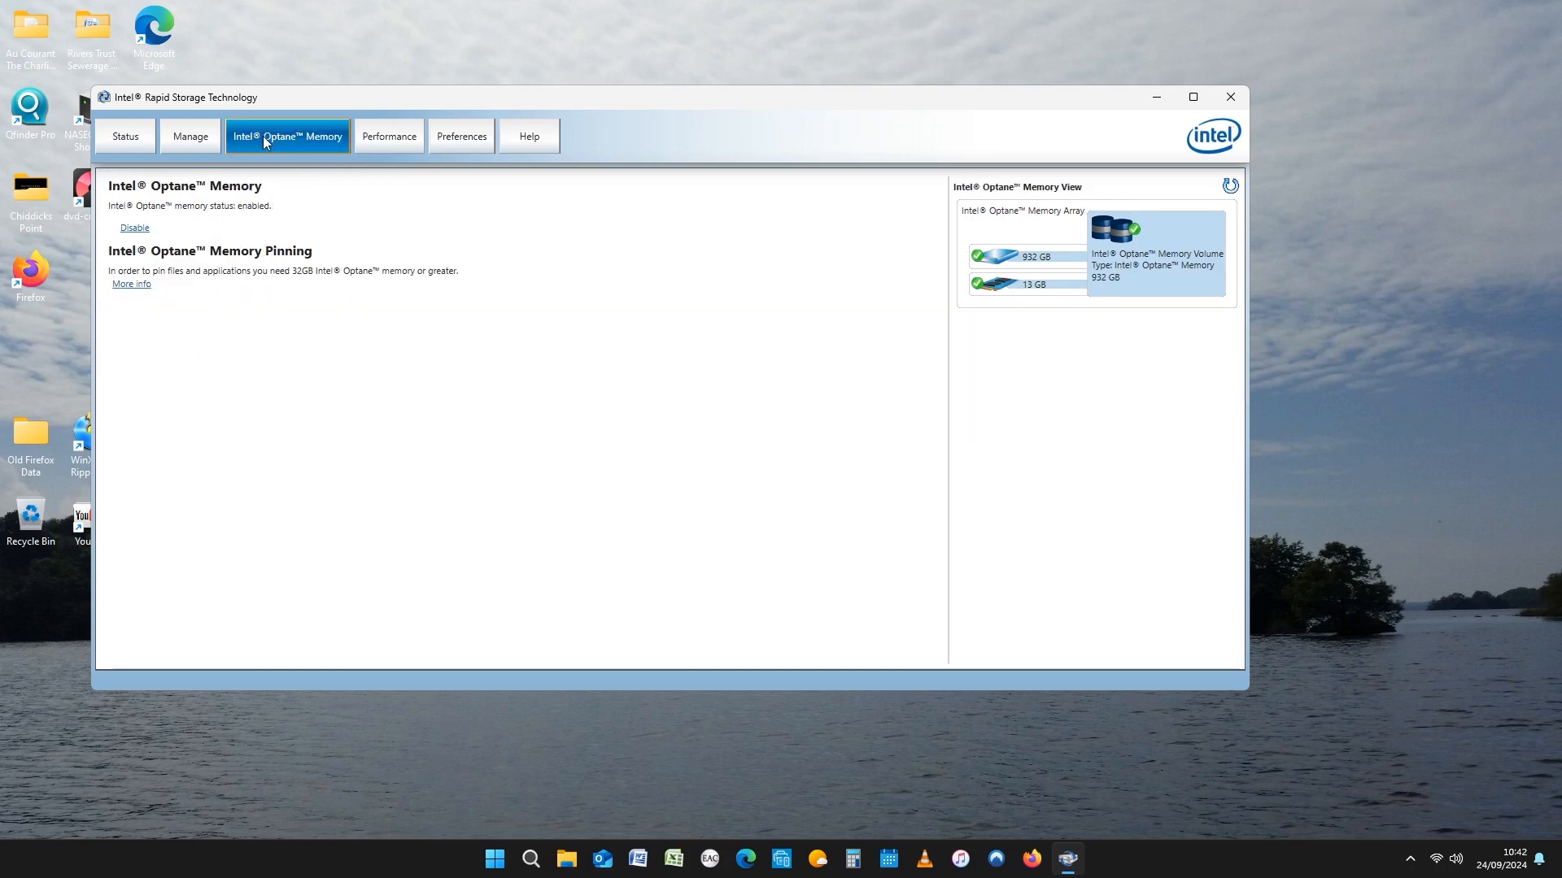
mouse_move(210, 258)
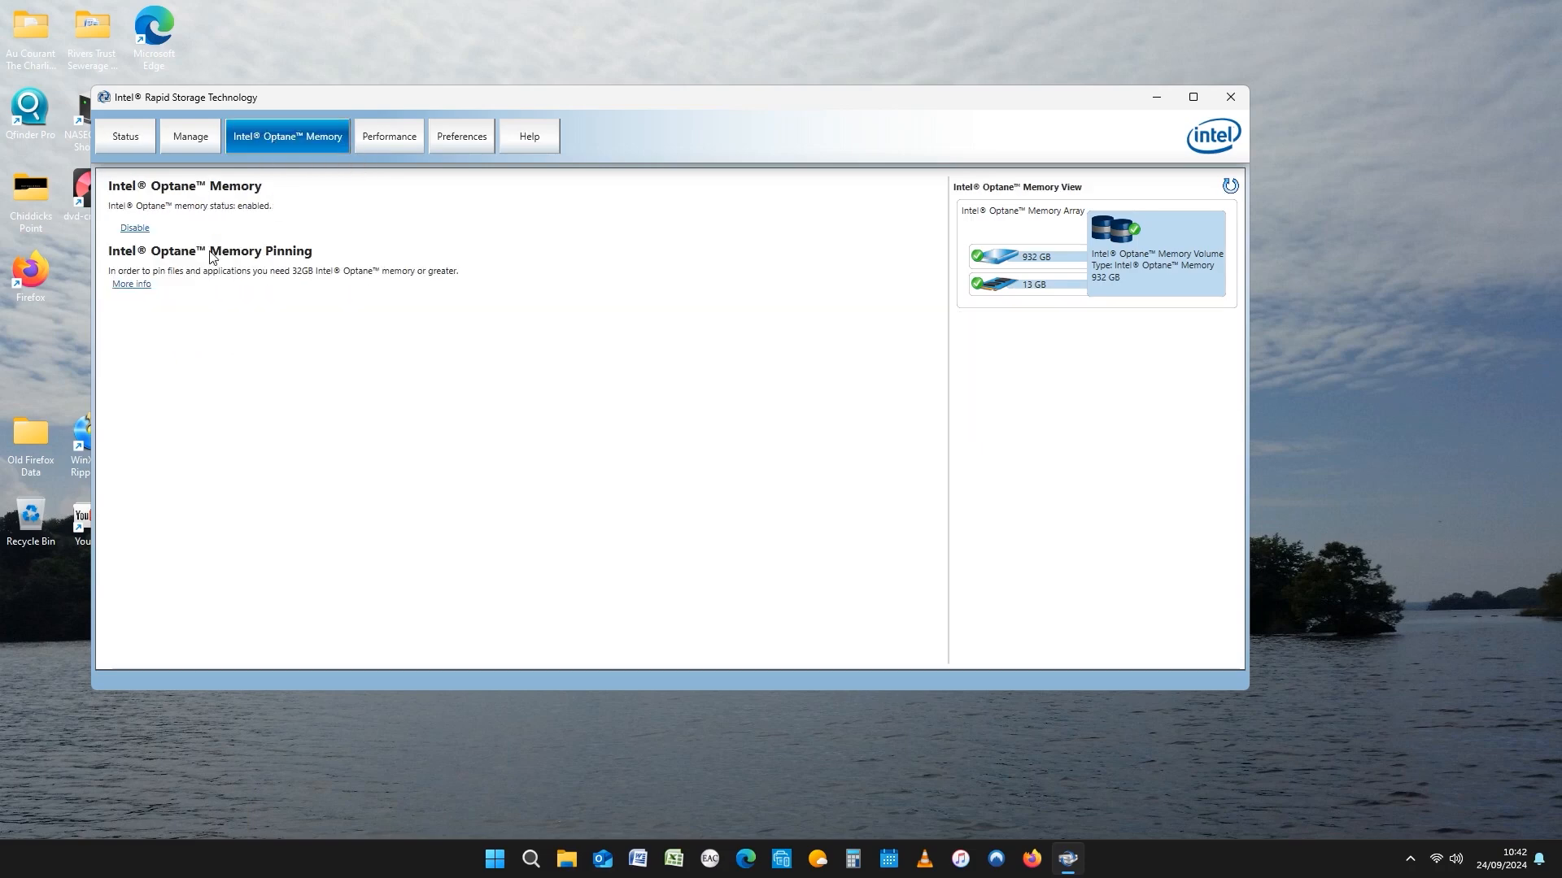